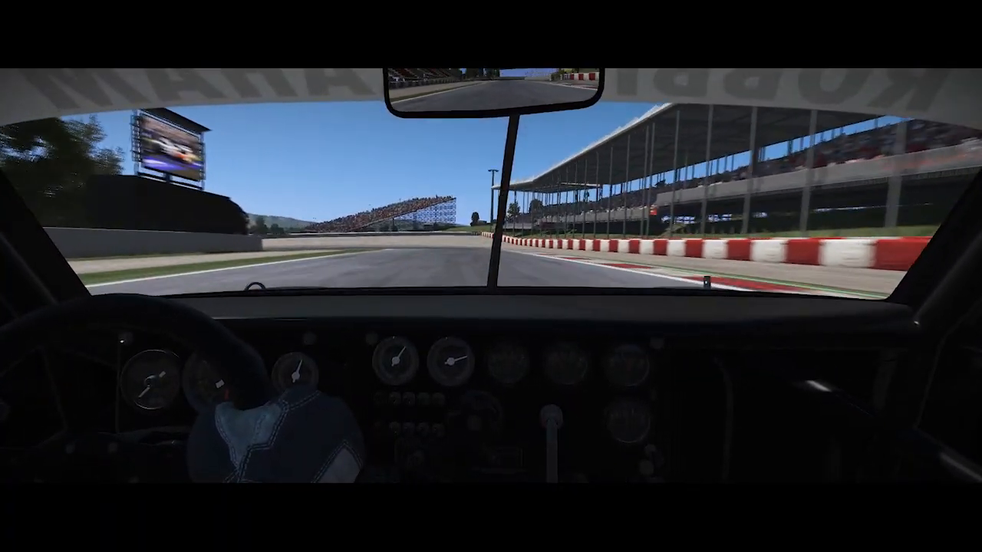
Step: Review the Tires & Brakes pressures: 130 bar front, 127 bar rear, 85% brake pressure
key(c)
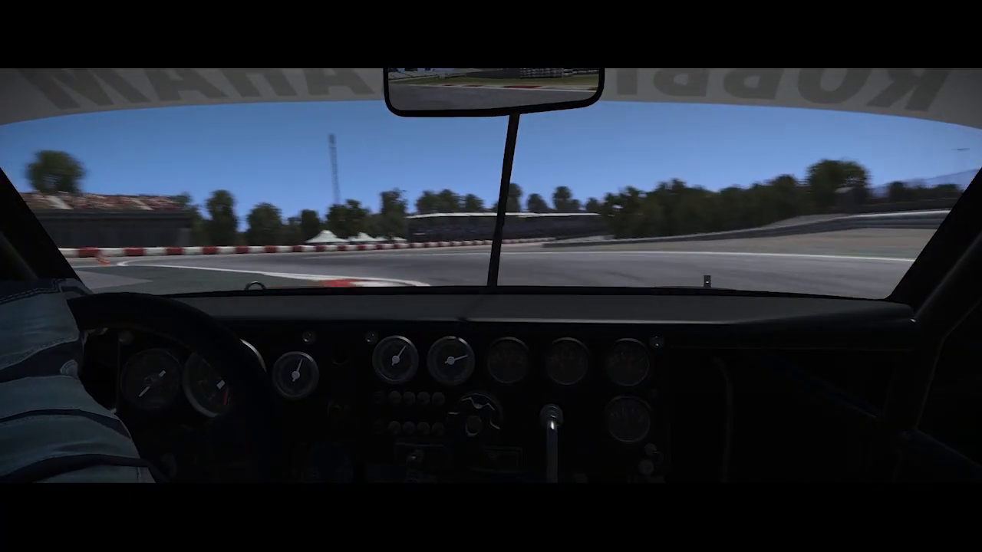
key(c)
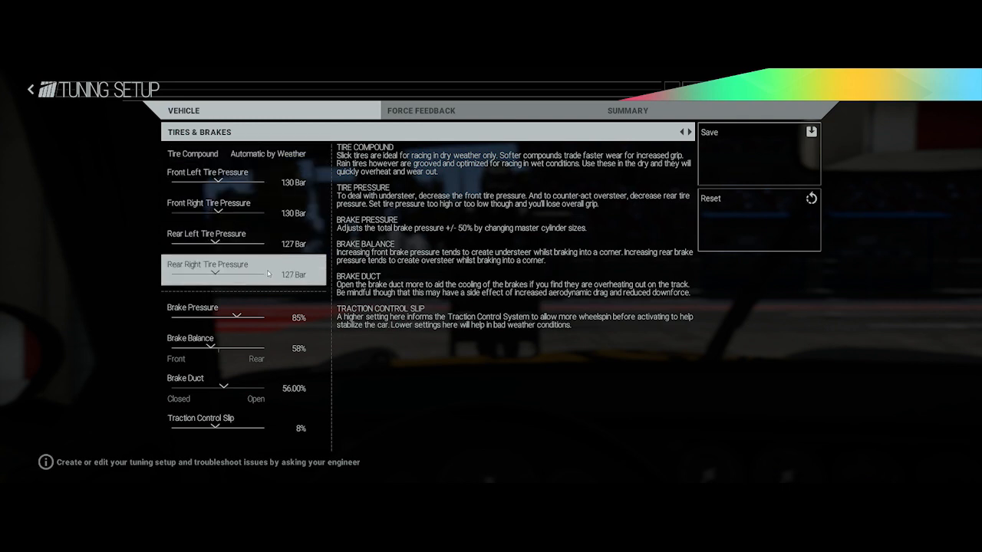
mouse_move(217, 179)
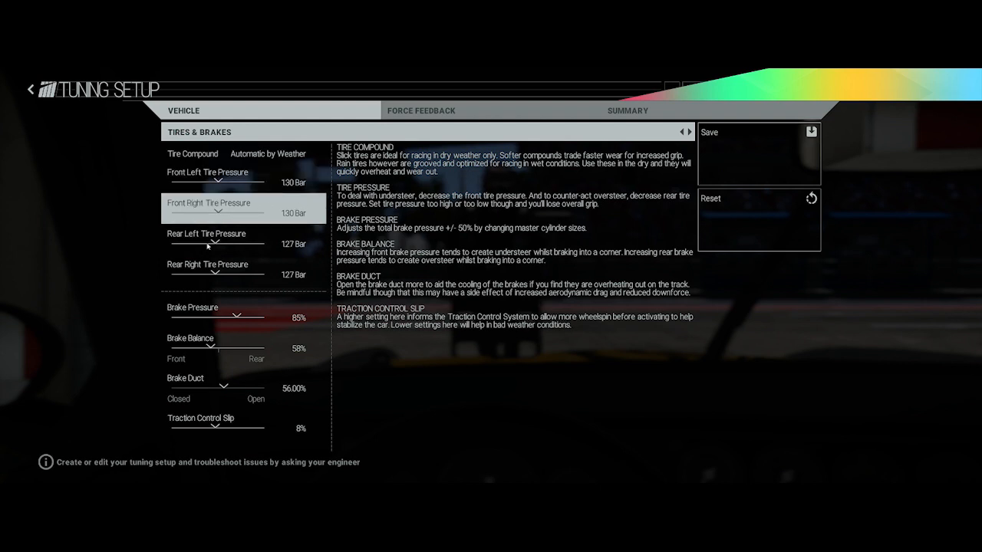
mouse_move(207, 205)
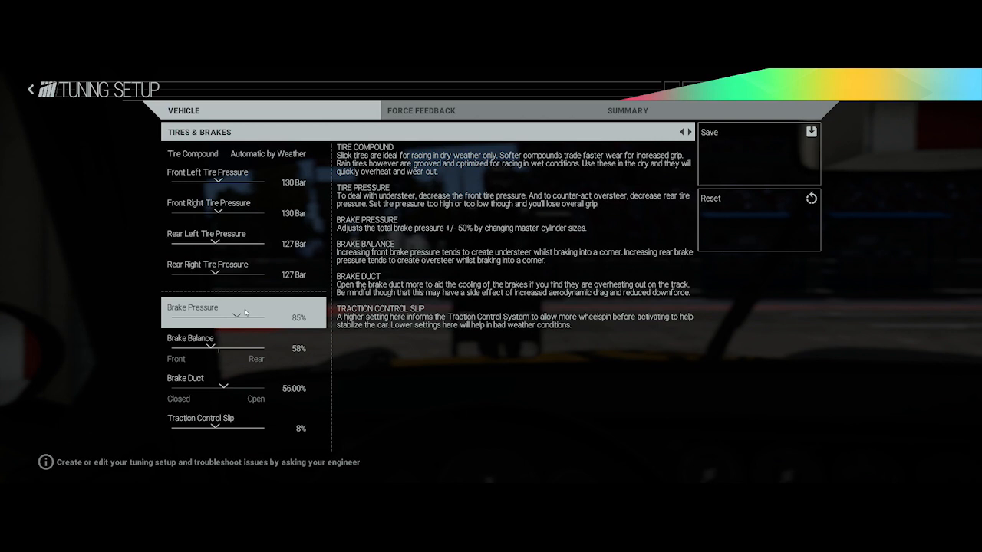
mouse_move(244, 343)
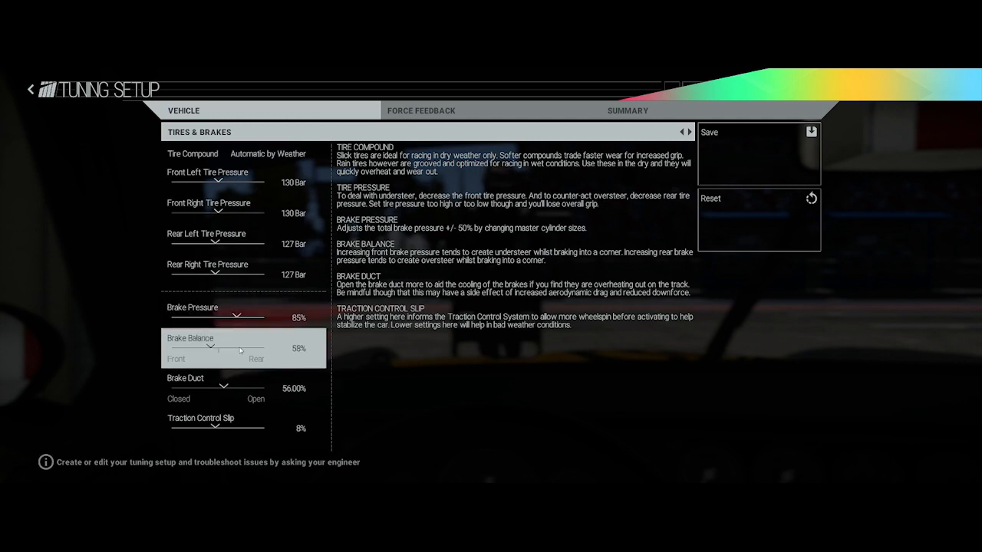
mouse_move(240, 333)
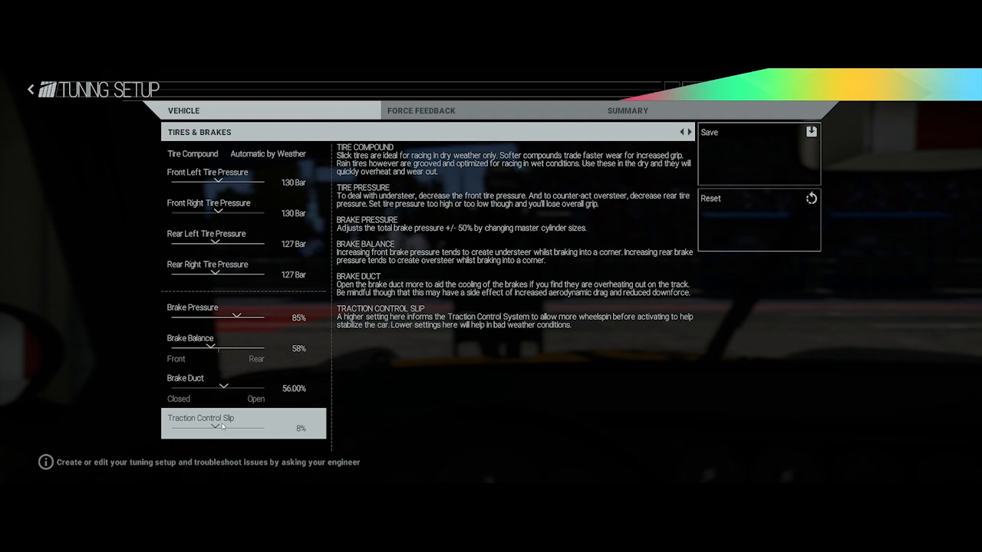
mouse_move(222, 422)
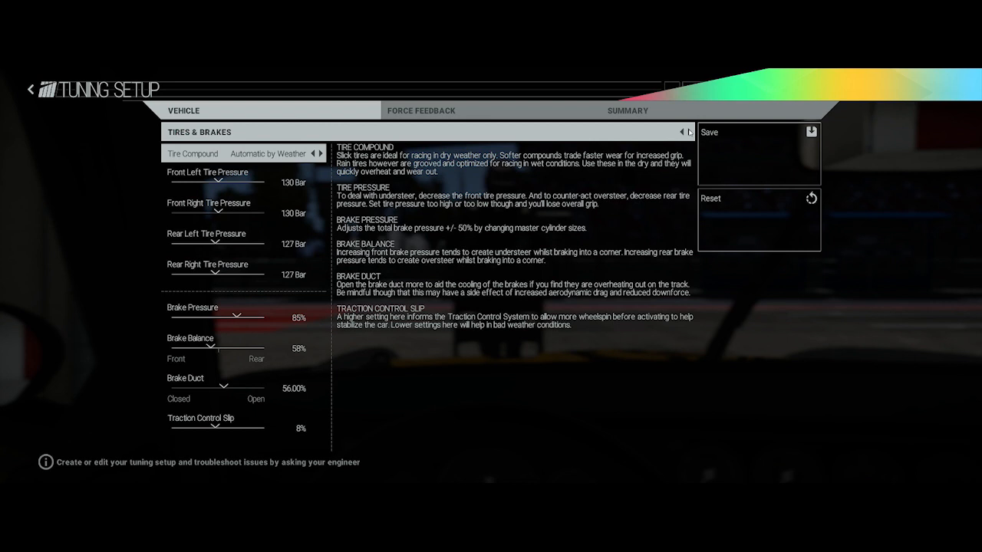
Step: Review Aerodynamics & Chassis: rear downforce 5.0, front 0.0, 50% weight bias
click(689, 132)
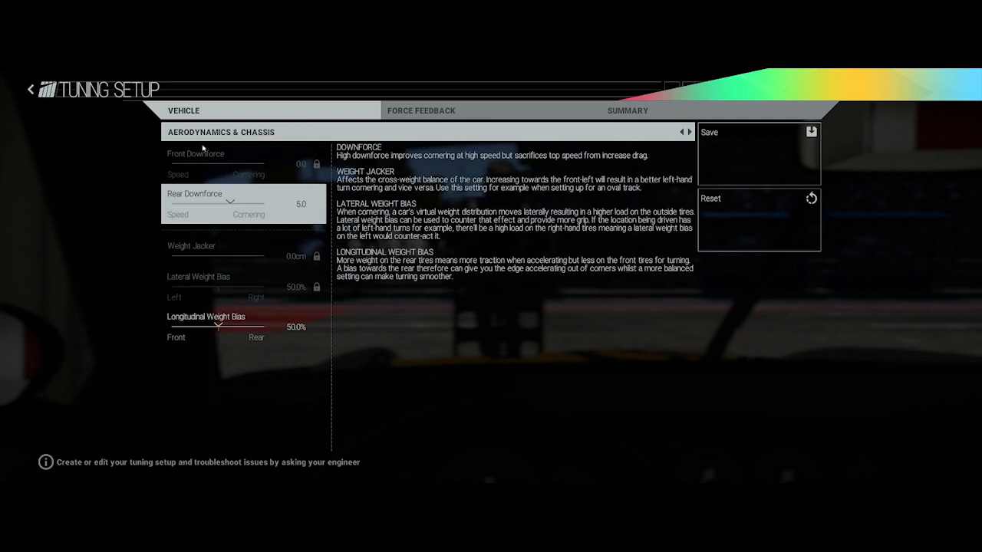
mouse_move(220, 161)
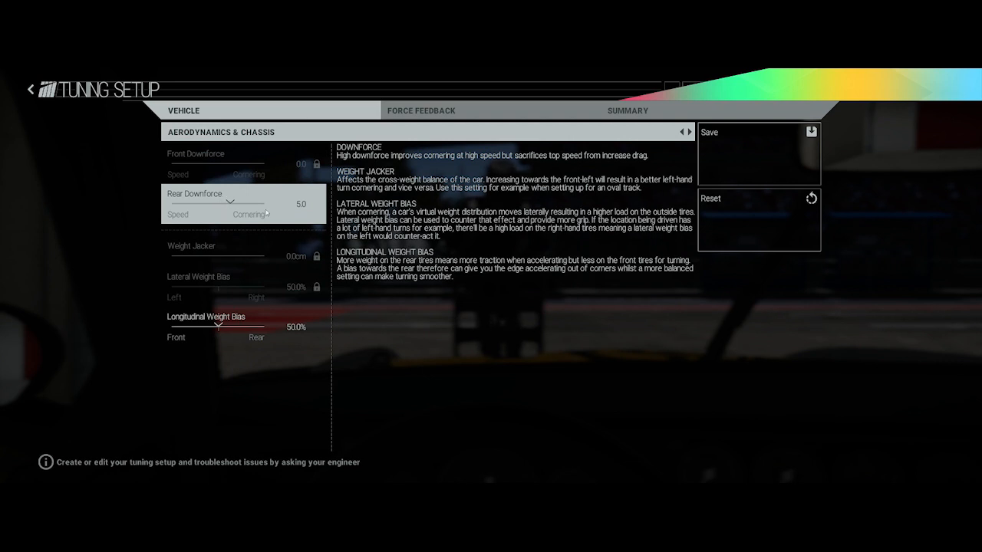
click(215, 327)
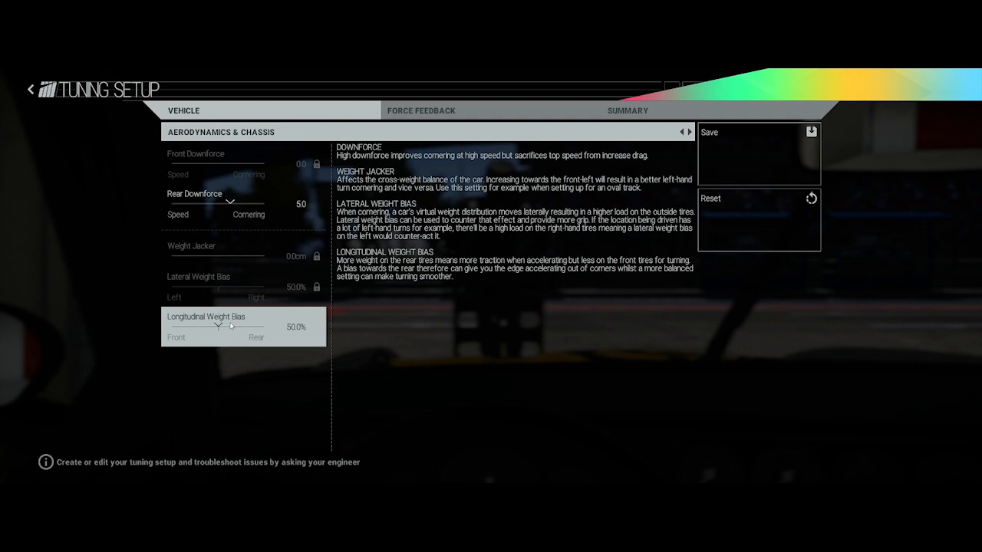
mouse_move(292, 280)
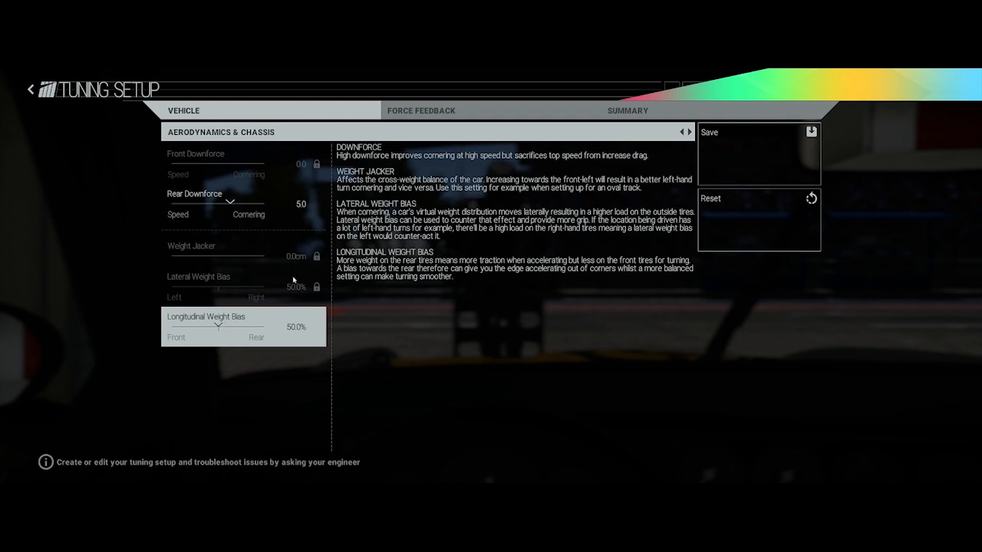
click(689, 132)
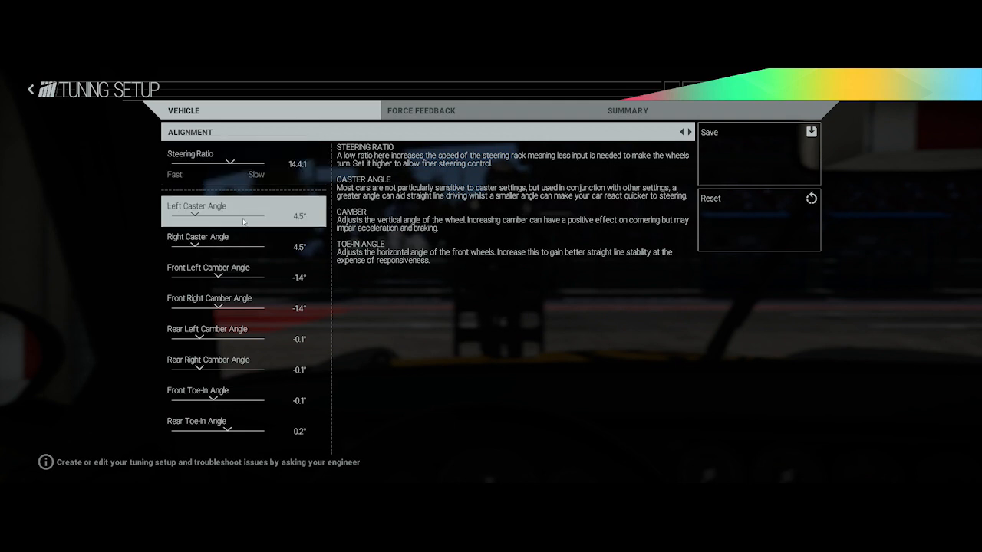
mouse_move(376, 219)
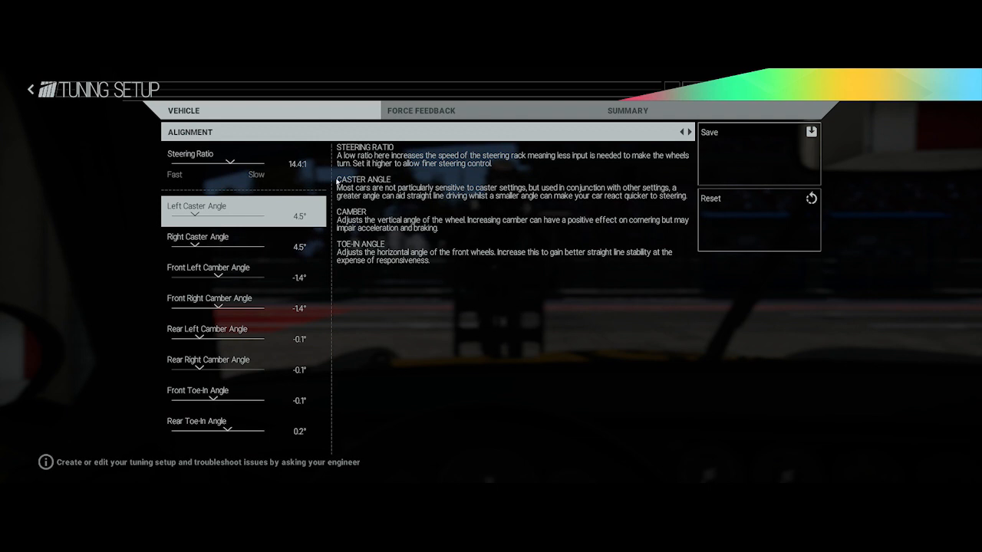
mouse_move(492, 193)
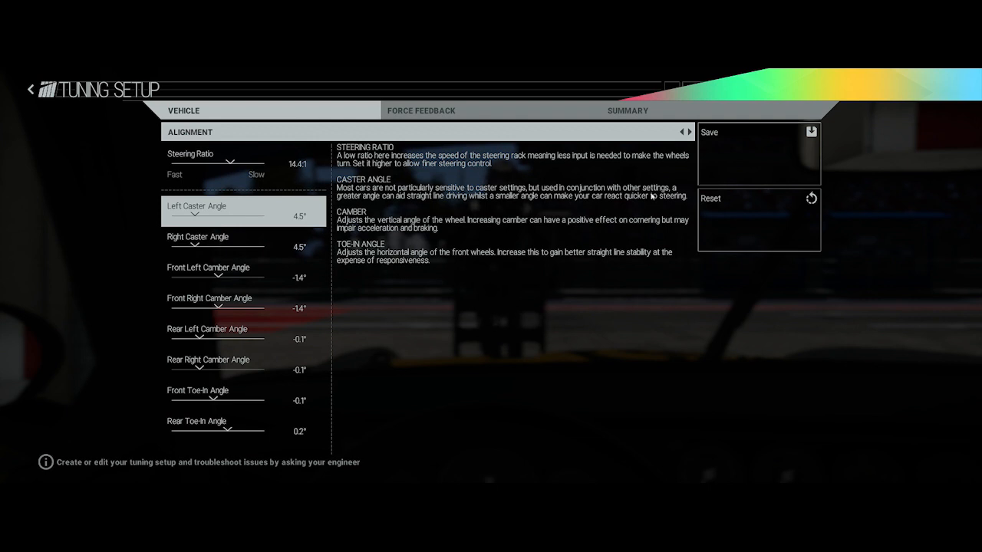
mouse_move(423, 204)
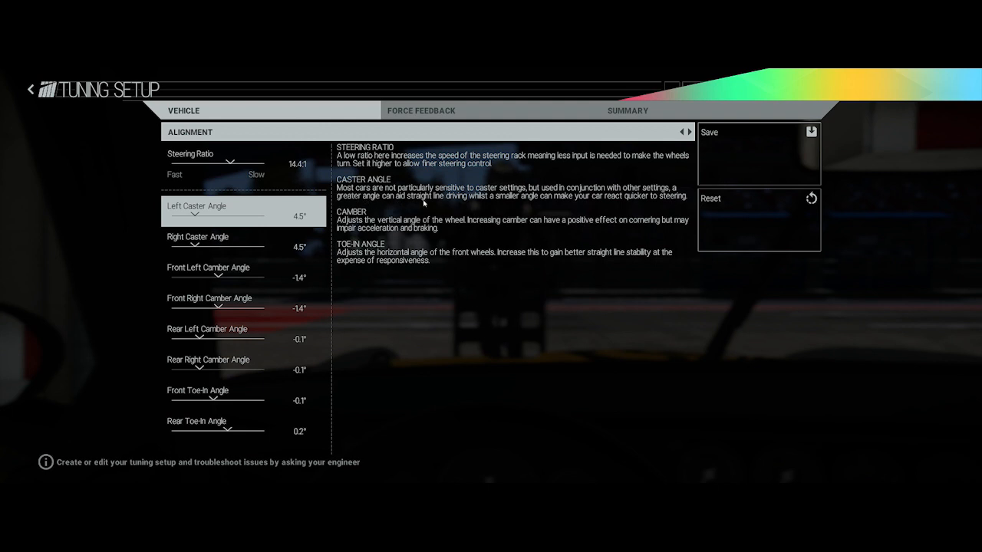
mouse_move(536, 202)
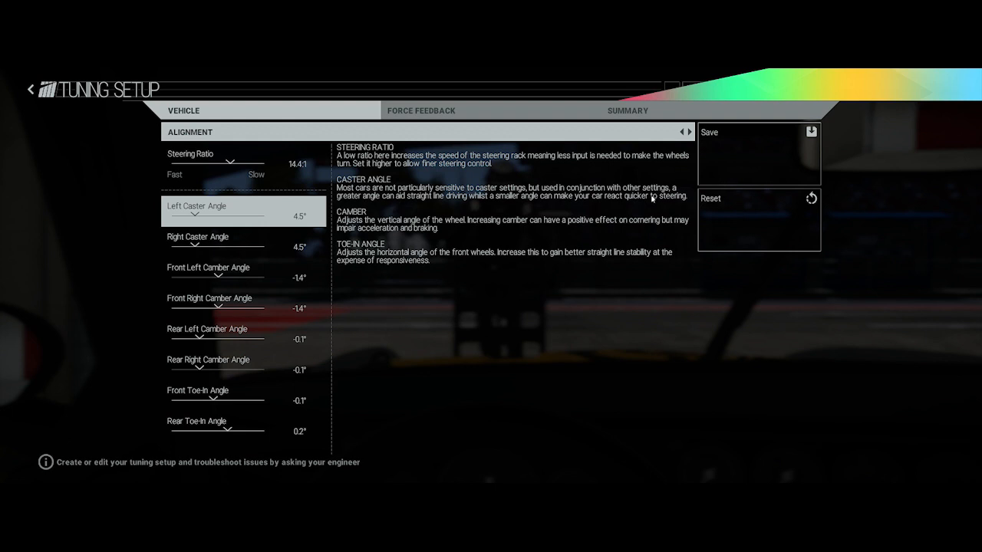
mouse_move(536, 202)
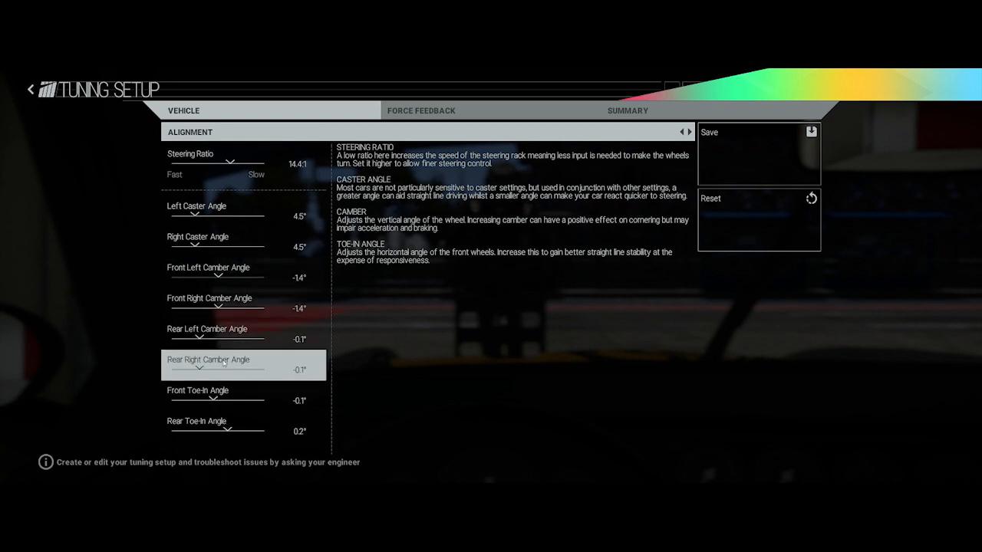
mouse_move(222, 335)
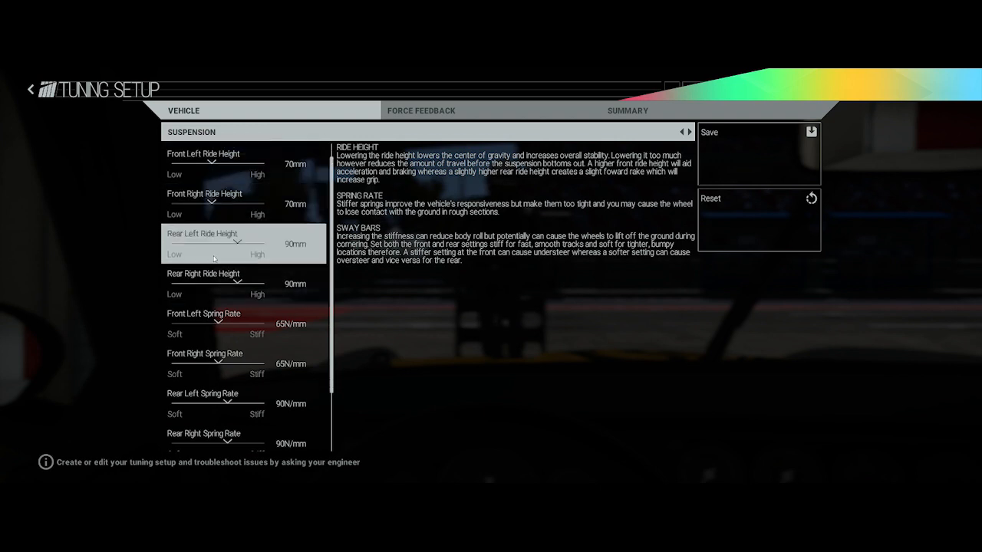
mouse_move(216, 264)
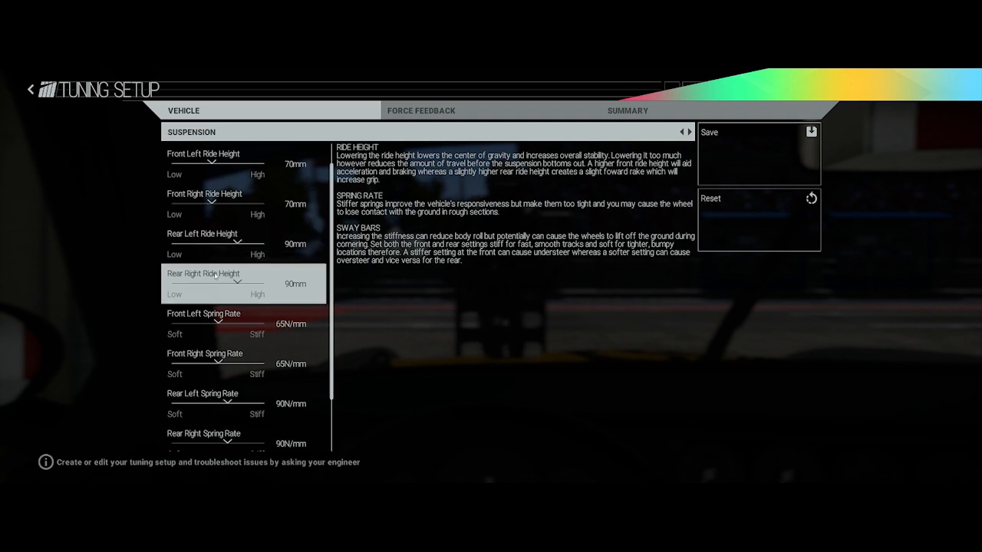
Step: Scroll the Suspension page: 70/90mm ride heights, 65/90 N/mm spring rates
scroll(down, 3)
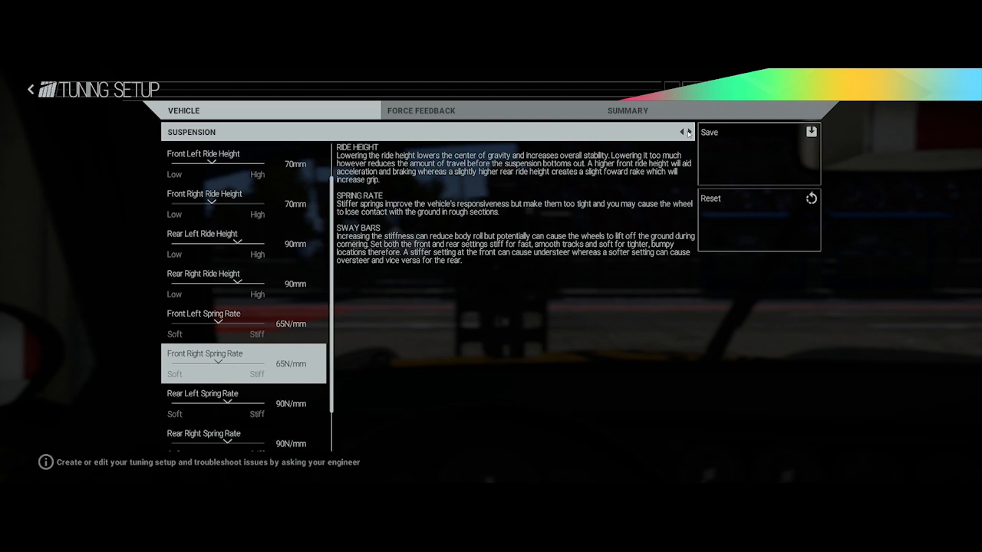
click(688, 132)
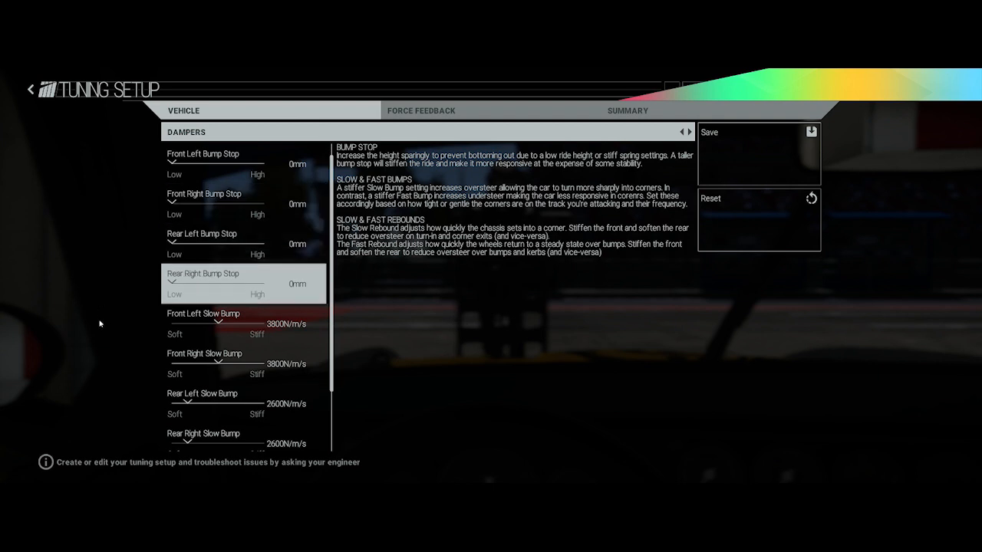
scroll(down, 3)
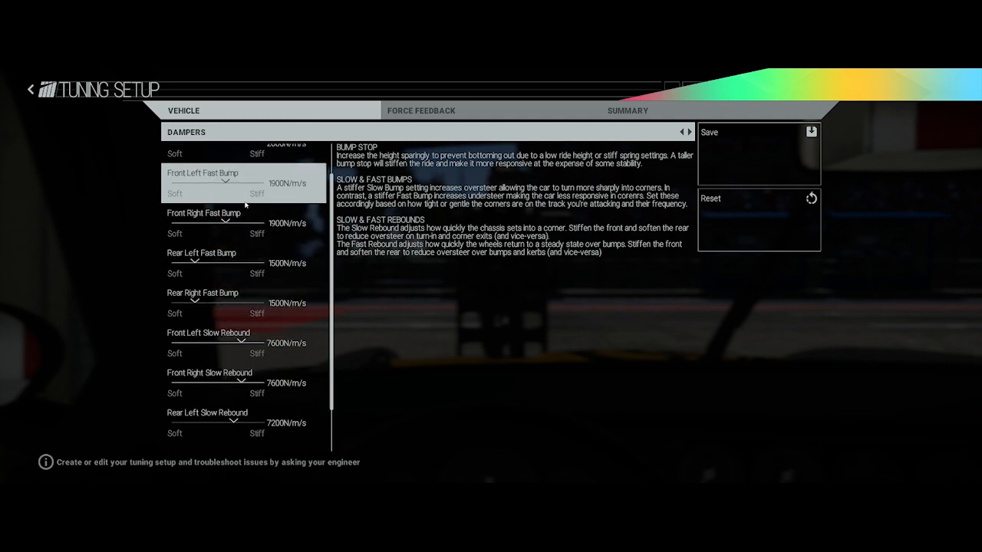
scroll(down, 3)
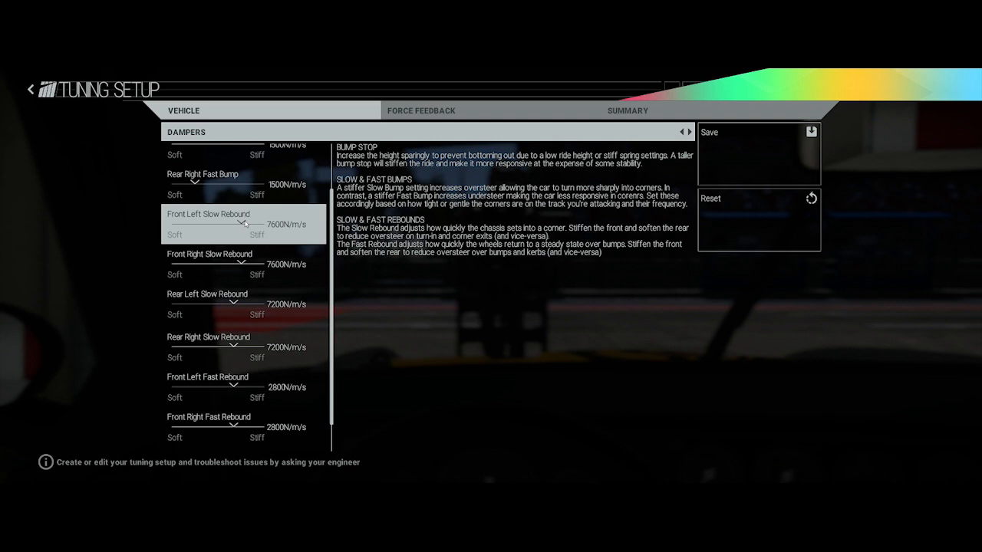
scroll(down, 3)
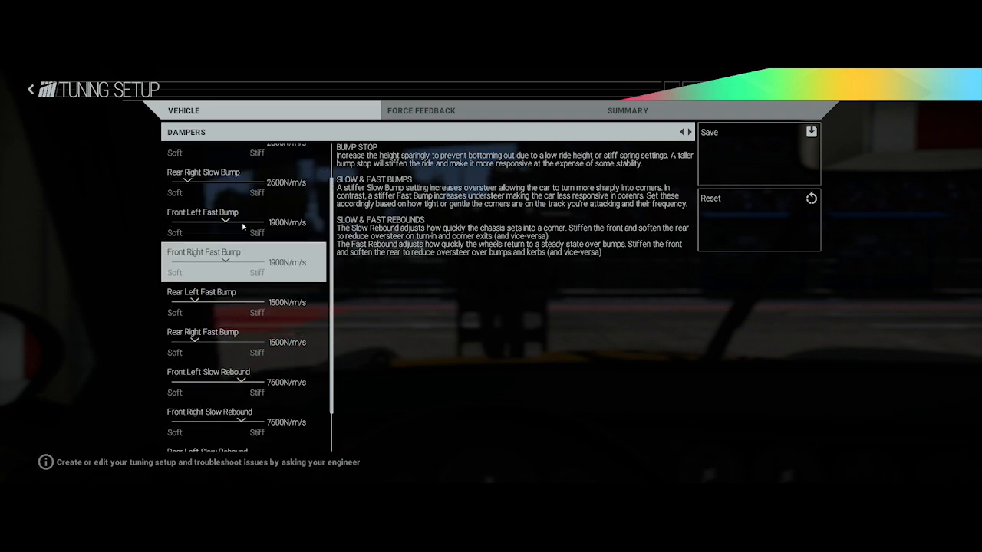
scroll(down, 3)
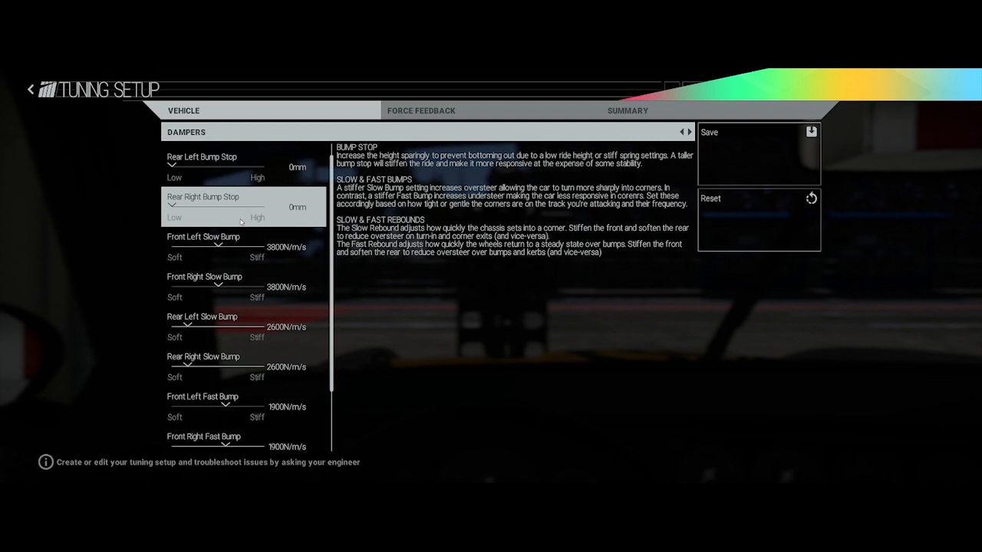
scroll(down, 3)
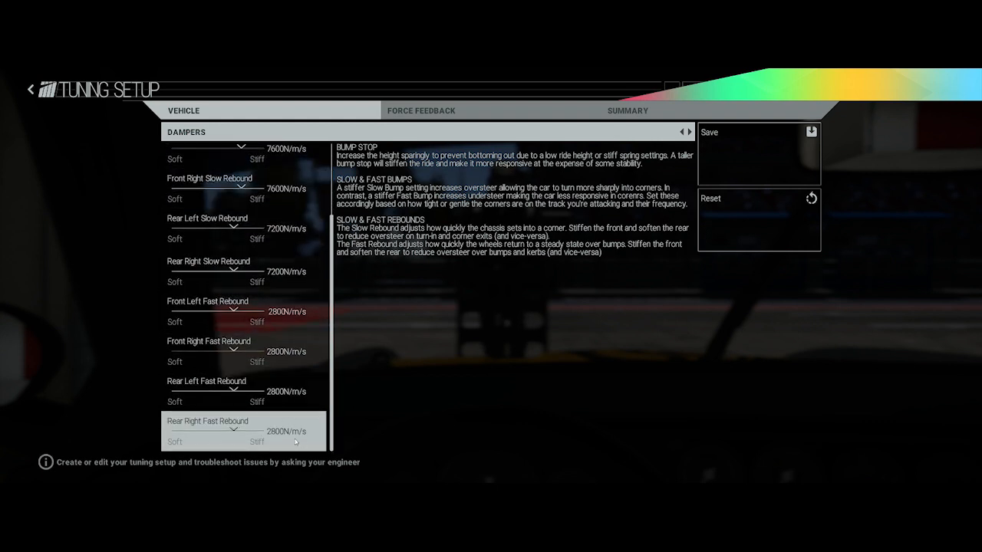
click(689, 132)
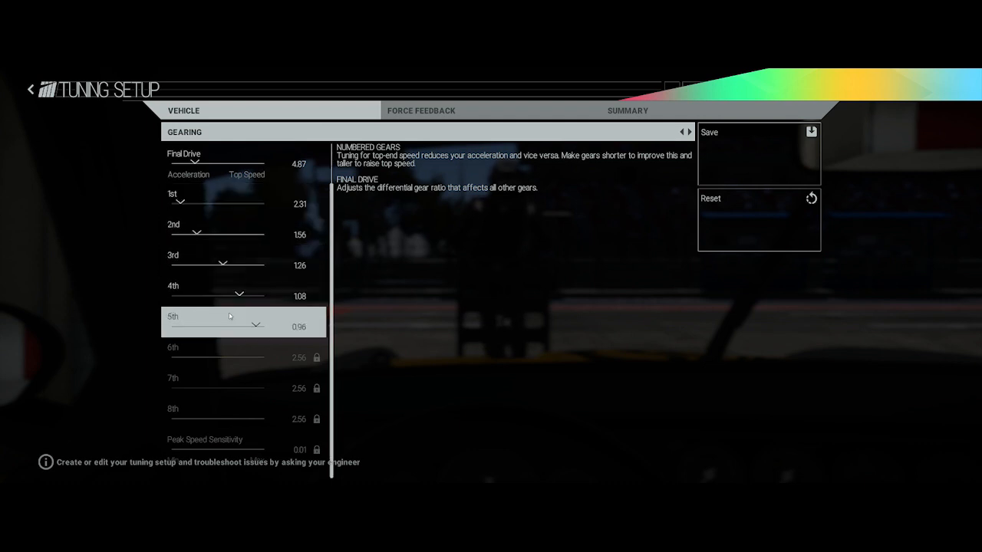
mouse_move(235, 317)
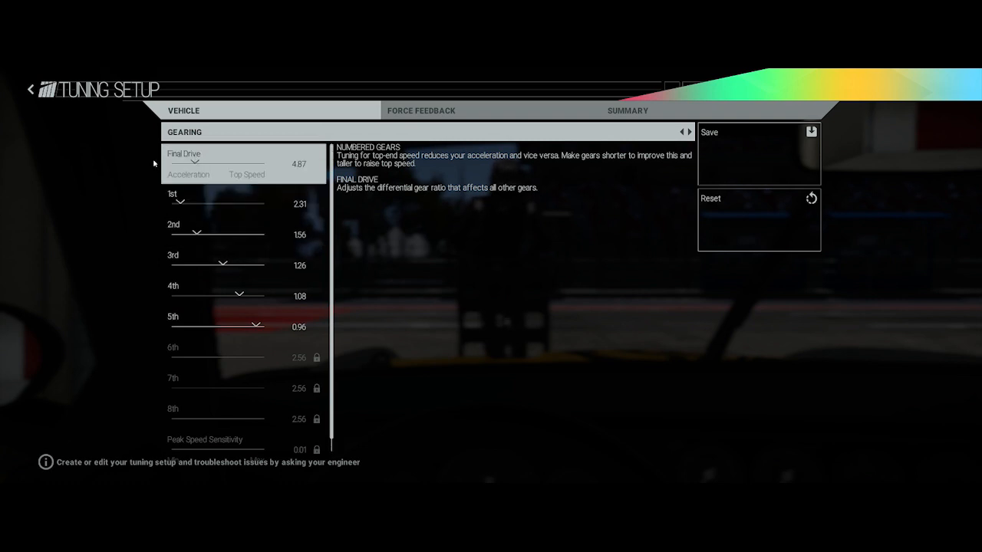
mouse_move(205, 188)
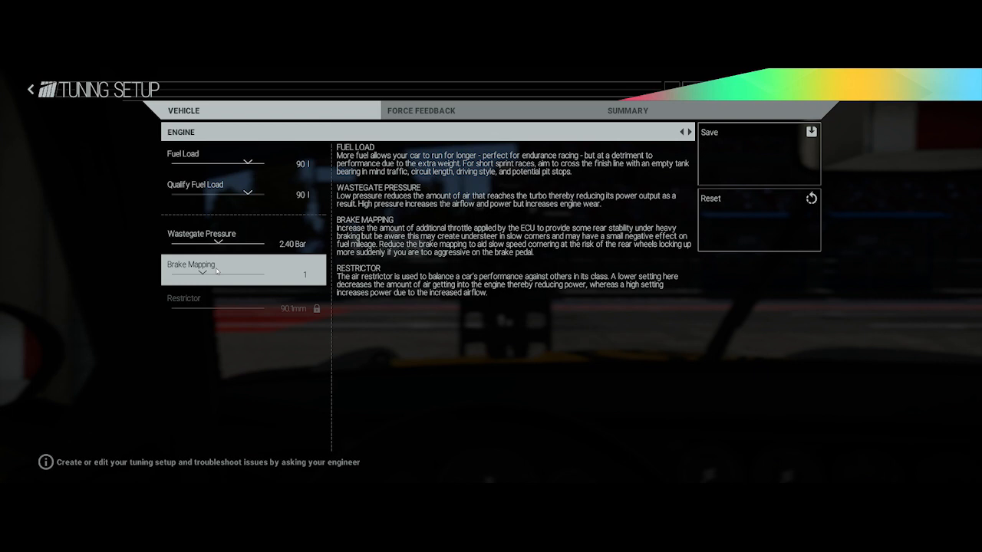
mouse_move(245, 255)
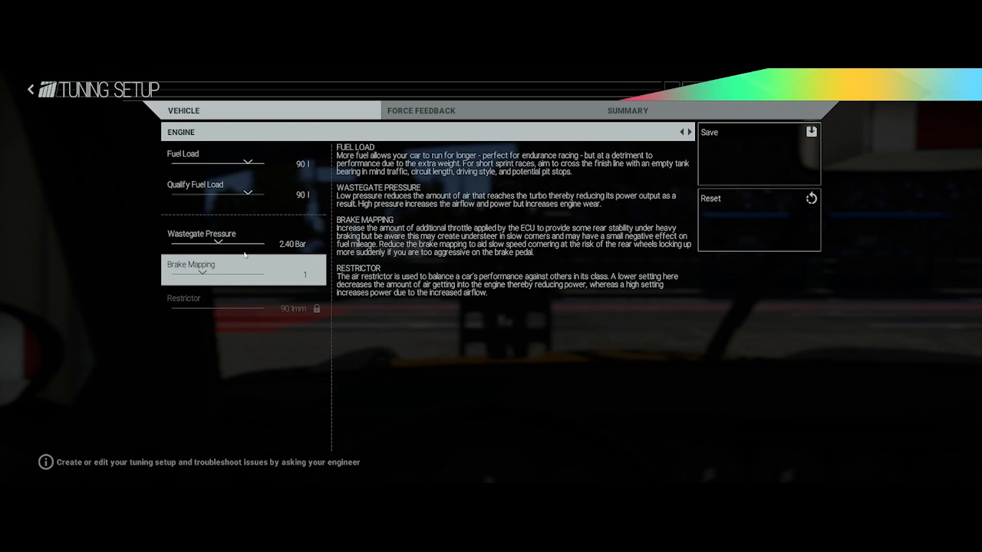
Step: Advance past the Engine page (90 l fuel, 2.40 bar wastegate) to Aerodynamics & Chassis
click(689, 131)
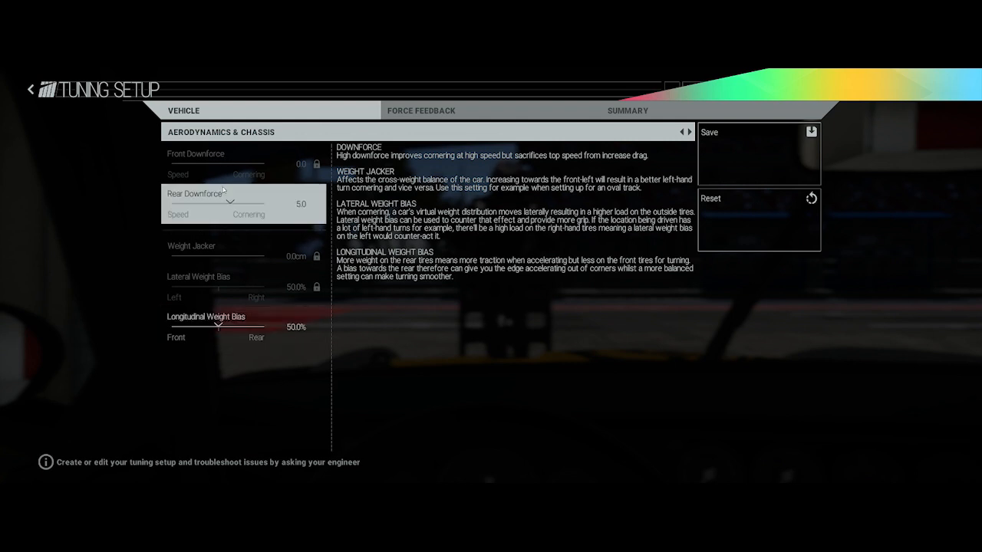
Step: Cycle through Alignment and Suspension to reach Dampers, 3800/2600 N/m/s slow bump
click(688, 132)
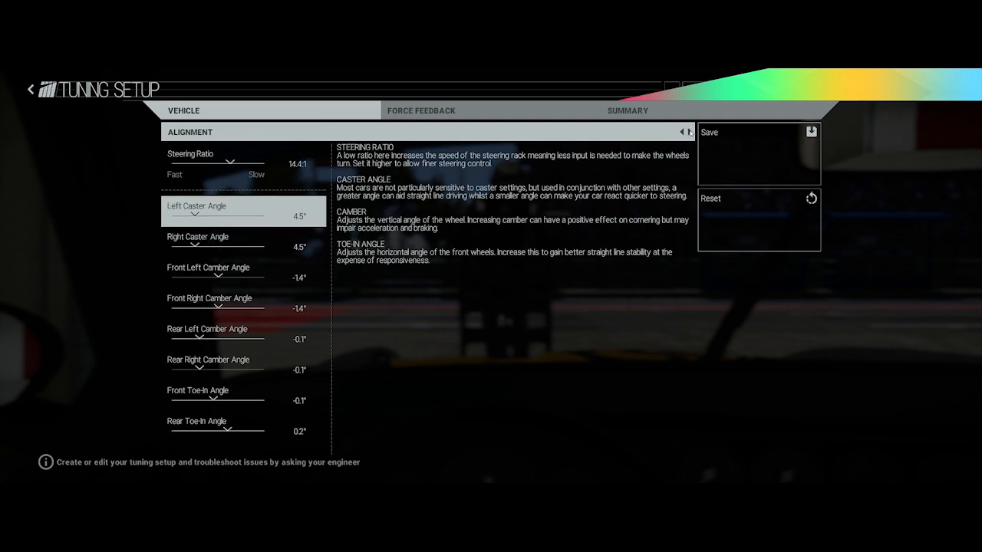
click(687, 132)
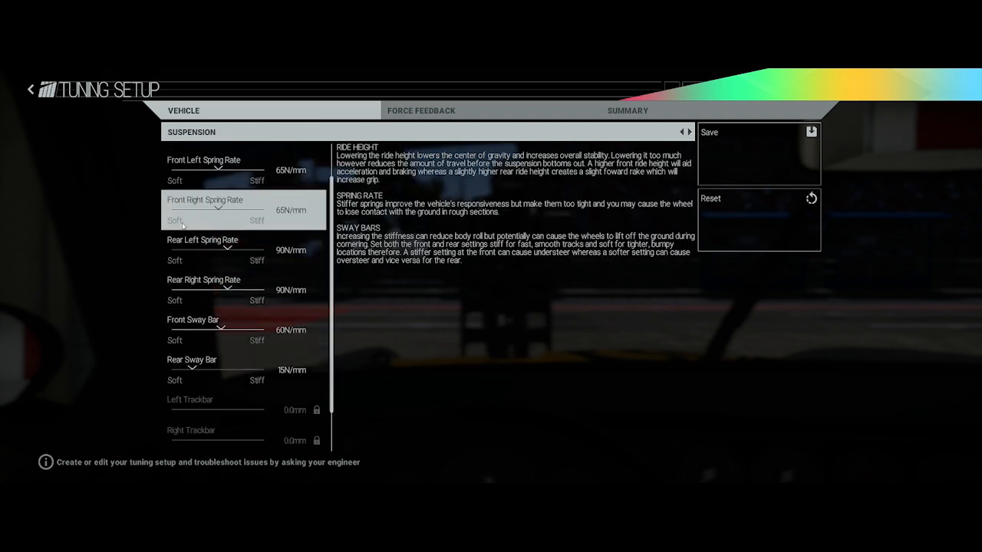
scroll(down, 3)
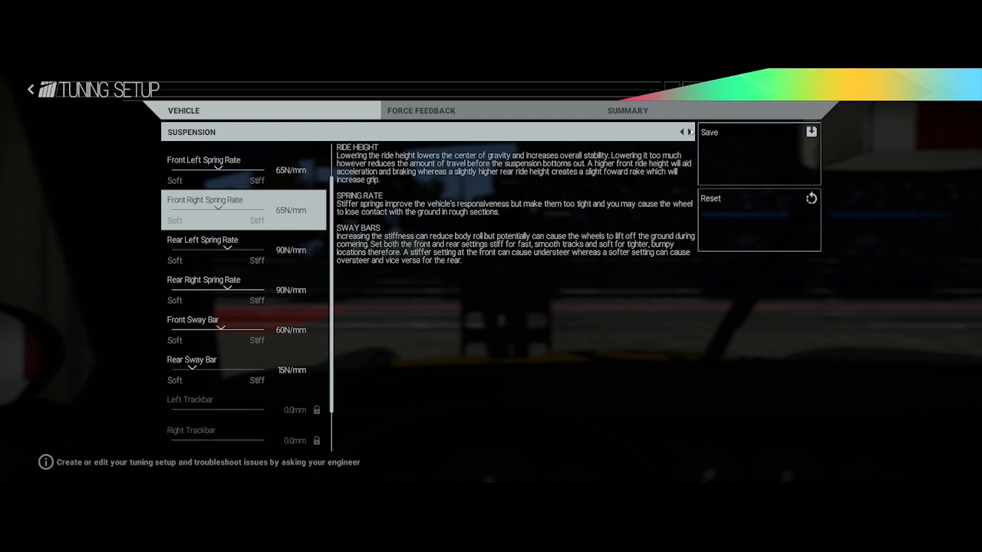
click(688, 132)
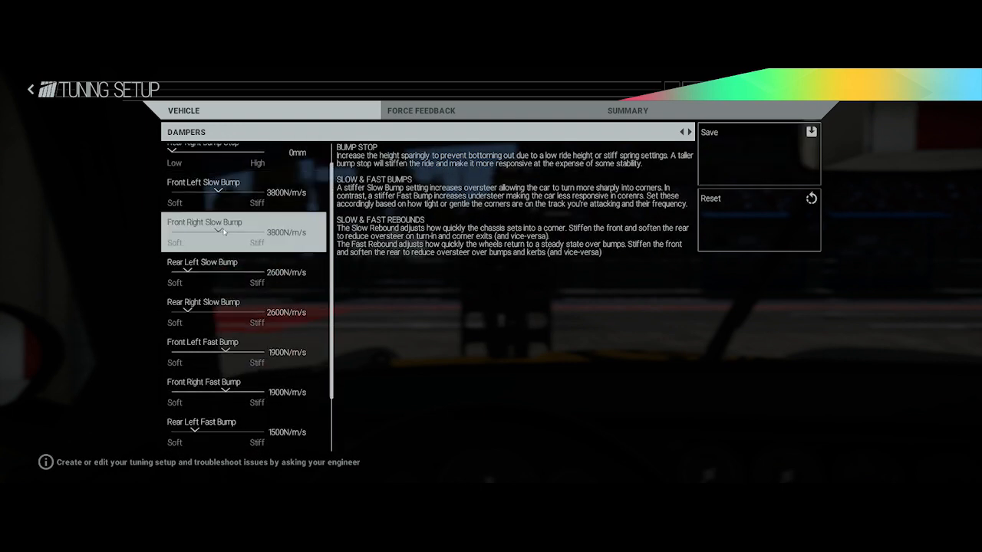
Step: Scroll down through the Dampers list toward Gearing, final drive 4.87
scroll(down, 3)
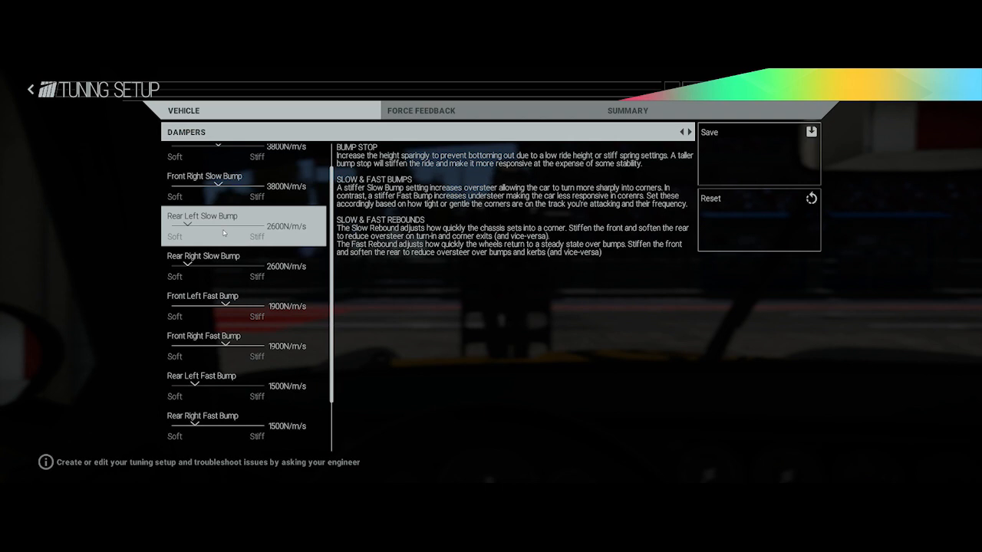
scroll(down, 3)
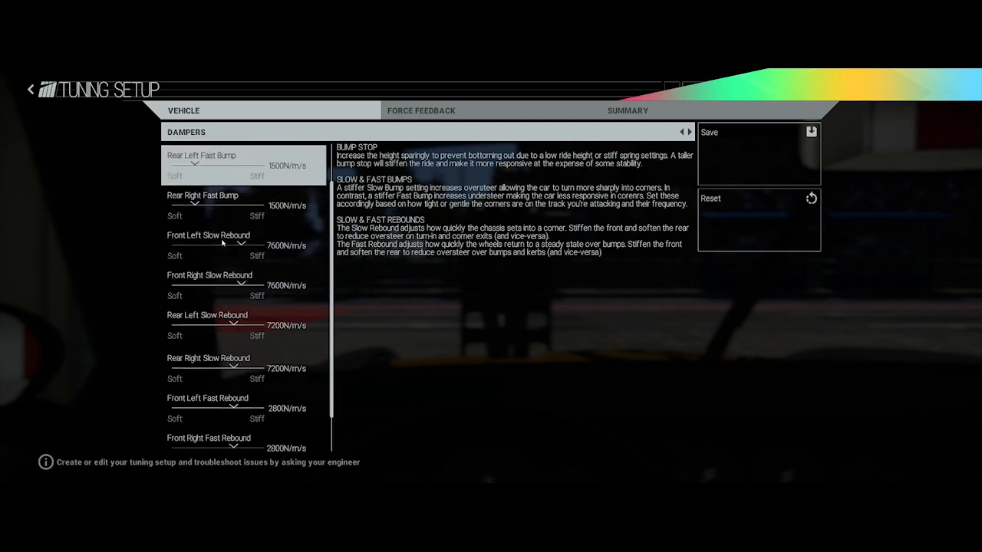
scroll(down, 3)
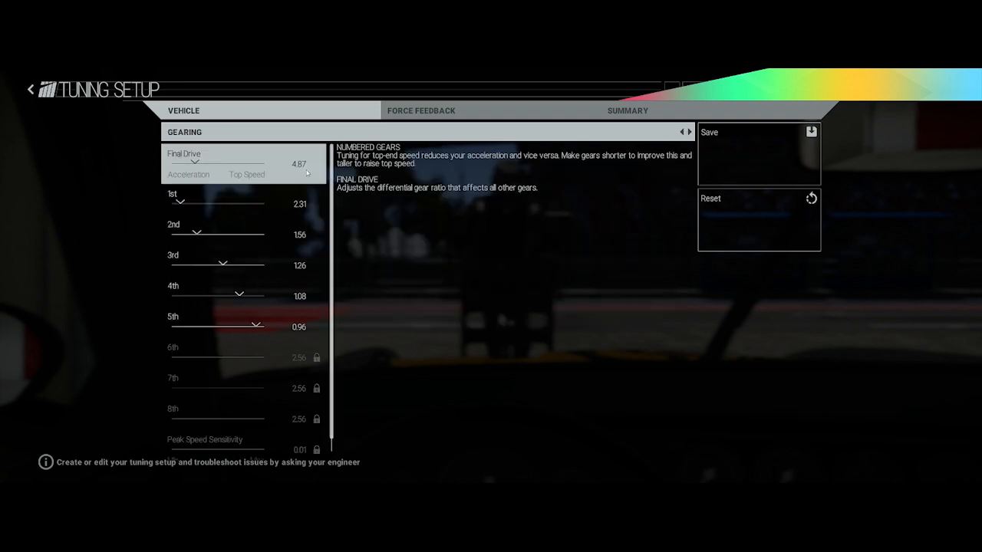
Step: Step through Engine and wrap to Tires & Brakes: 85% pressure, 58% balance, 56% duct
scroll(down, 3)
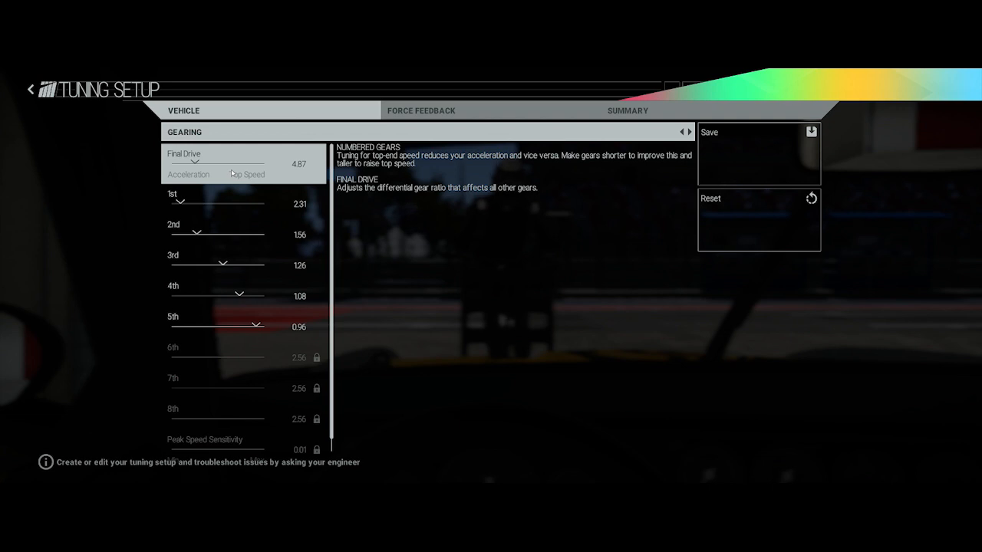
click(689, 132)
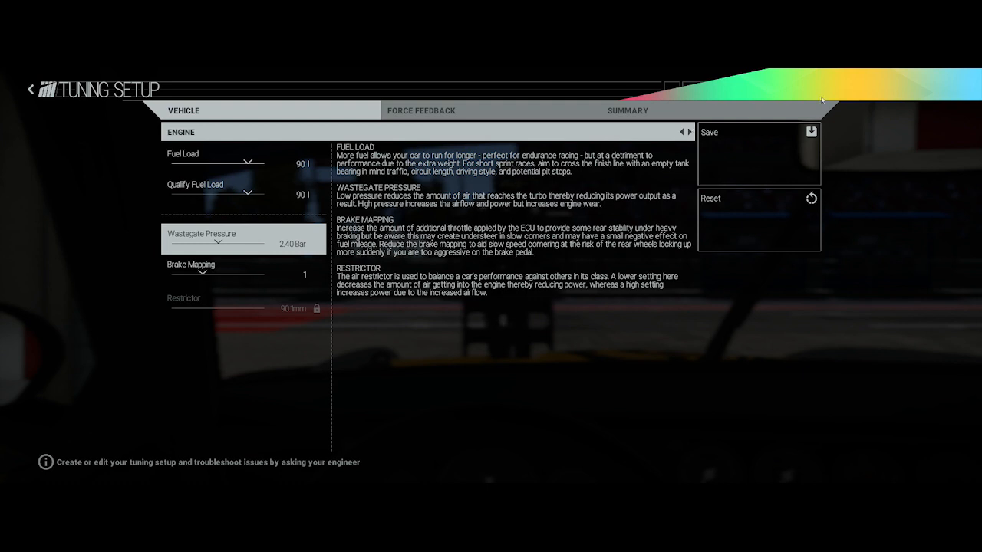
click(689, 132)
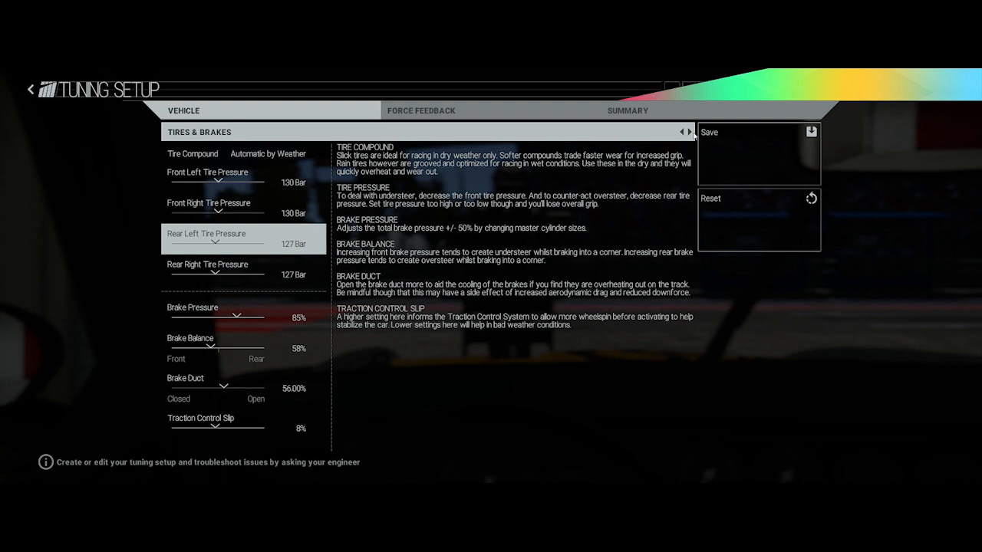